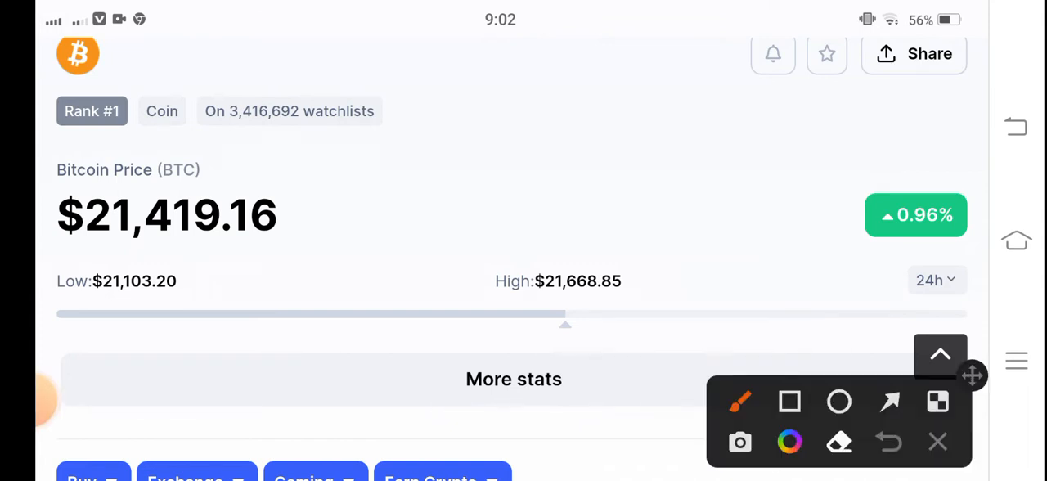
Draw magenta arrows pointing at Bitcoin's 24h high and 24h low prices.
{"action": "left_click", "coordinate": [790, 402]}
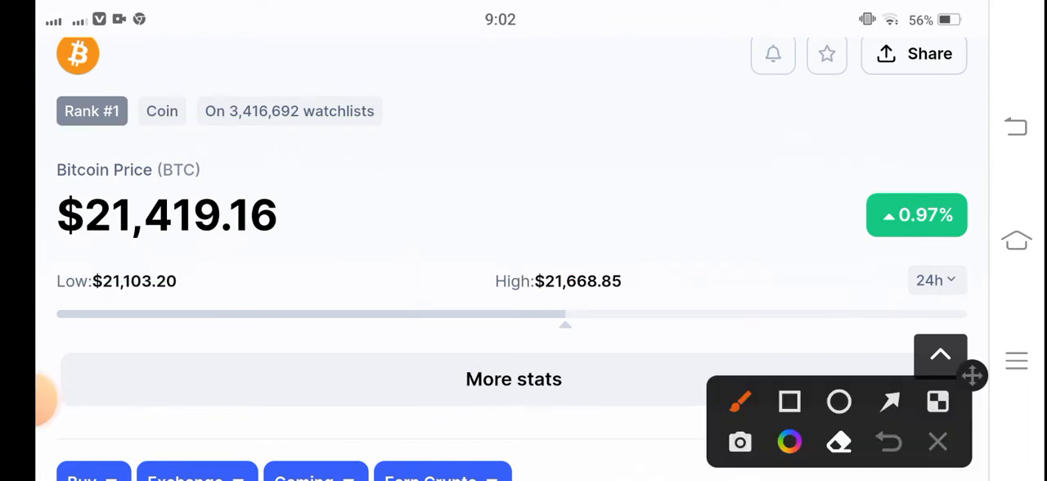
{"action": "left_click_drag", "start_coordinate": [532, 405], "coordinate": [565, 315]}
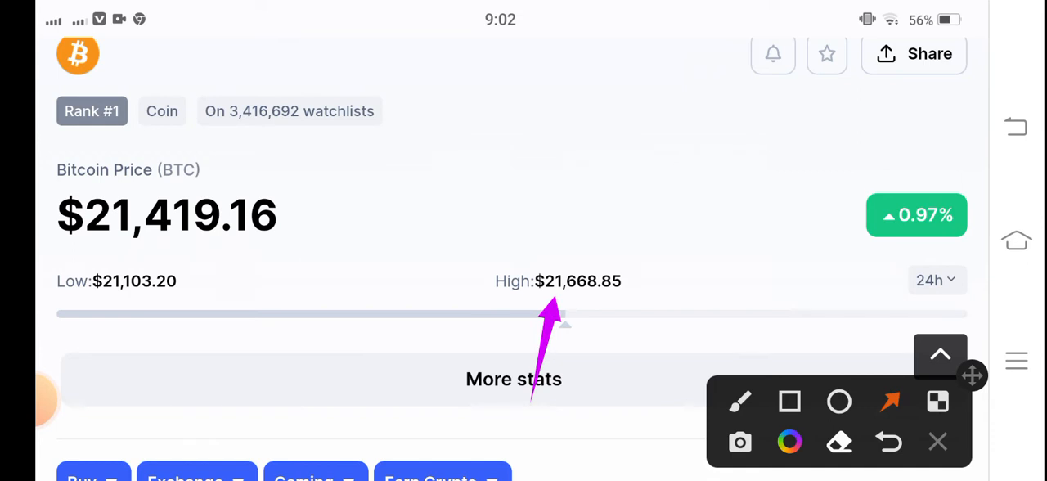
{"action": "left_click_drag", "start_coordinate": [143, 409], "coordinate": [131, 303]}
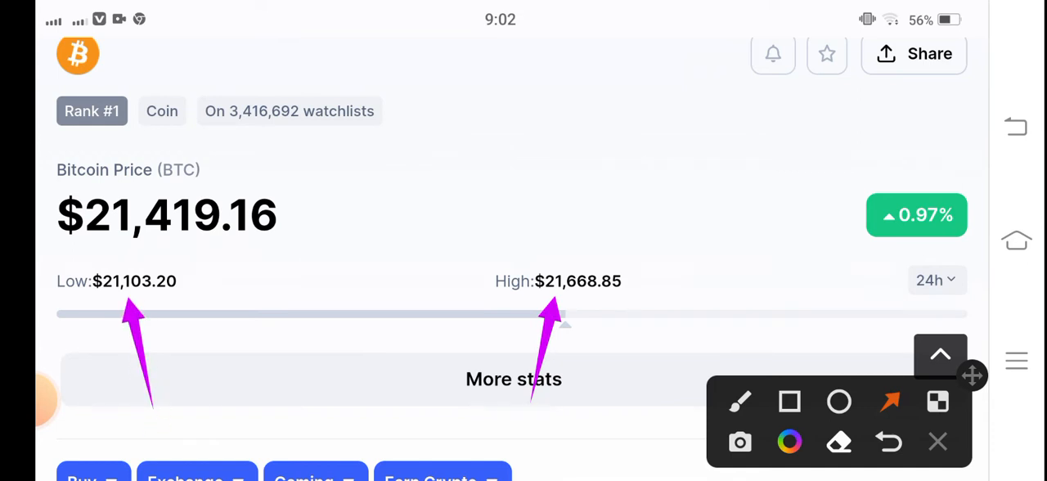
Scroll down the Bitcoin page to show the 1D price chart.
{"action": "scroll", "scroll_direction": "down", "scroll_amount": 3}
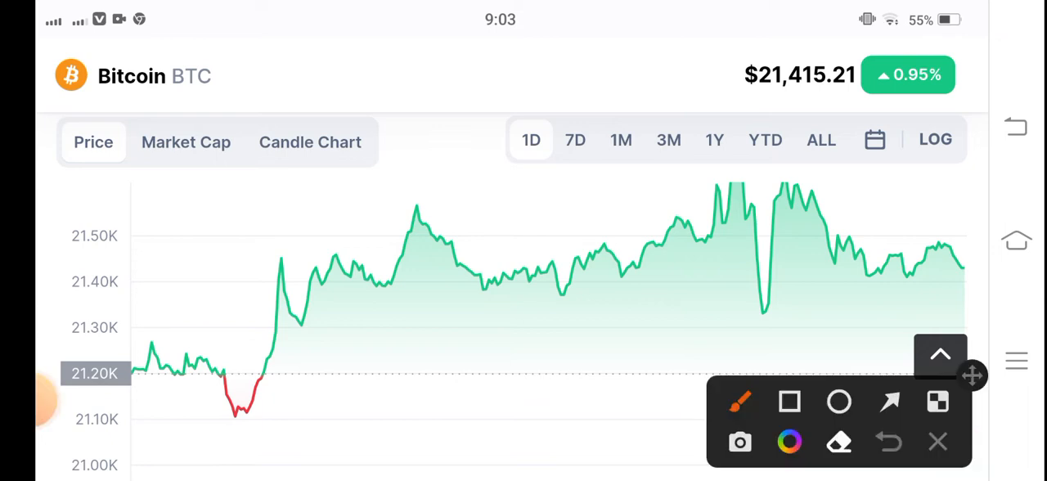
Draw a support line near 21.20K under the 1D chart, redraw it, and exit annotation mode.
{"action": "left_click_drag", "start_coordinate": [530, 358], "coordinate": [742, 346]}
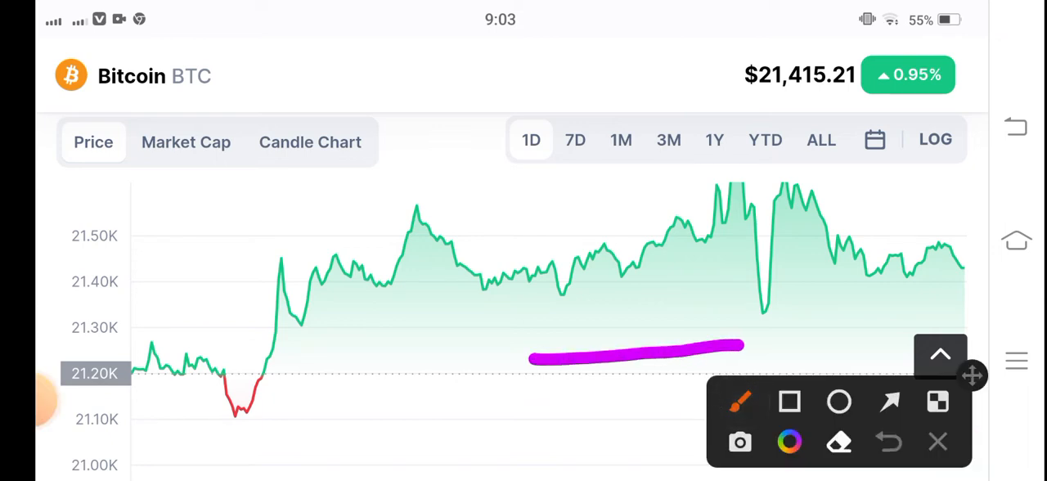
{"action": "left_click", "coordinate": [938, 443]}
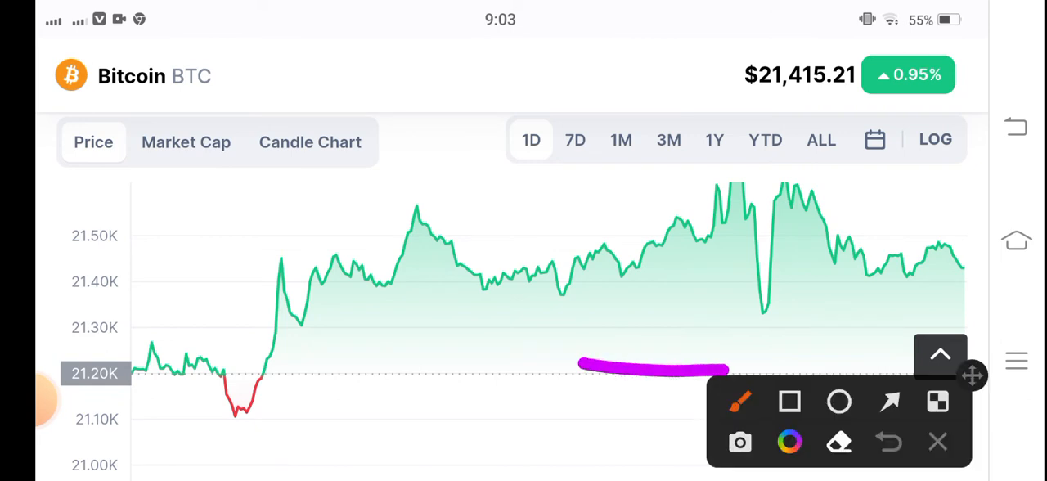
{"action": "left_click_drag", "start_coordinate": [726, 368], "coordinate": [793, 368]}
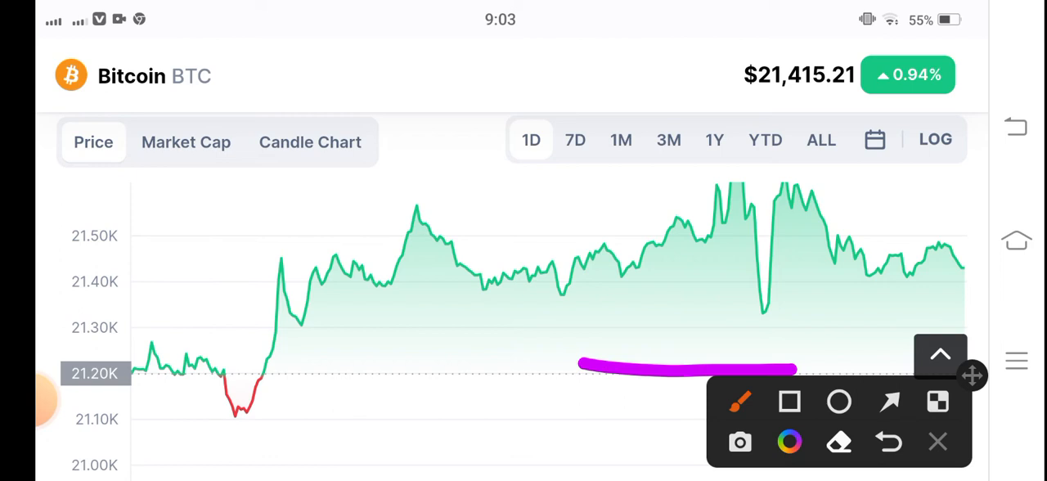
{"action": "left_click", "coordinate": [937, 442]}
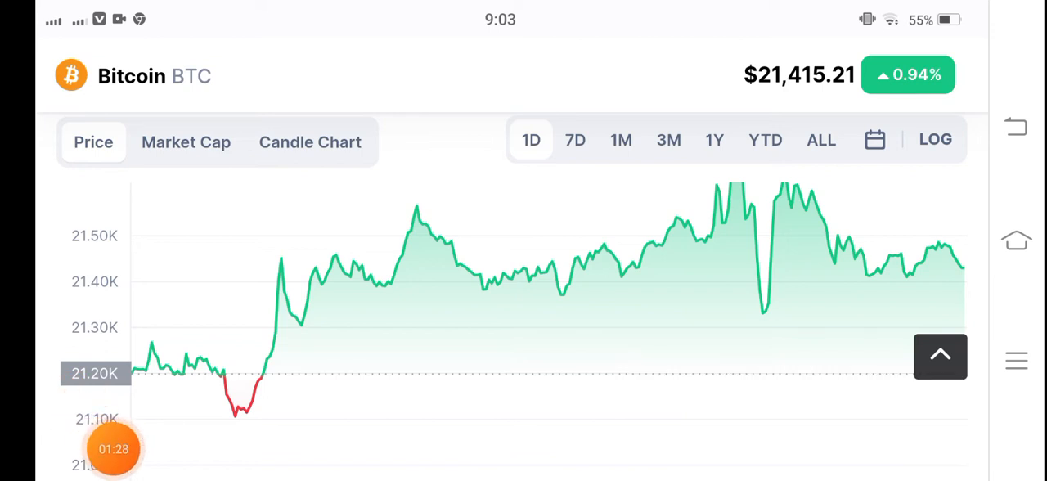